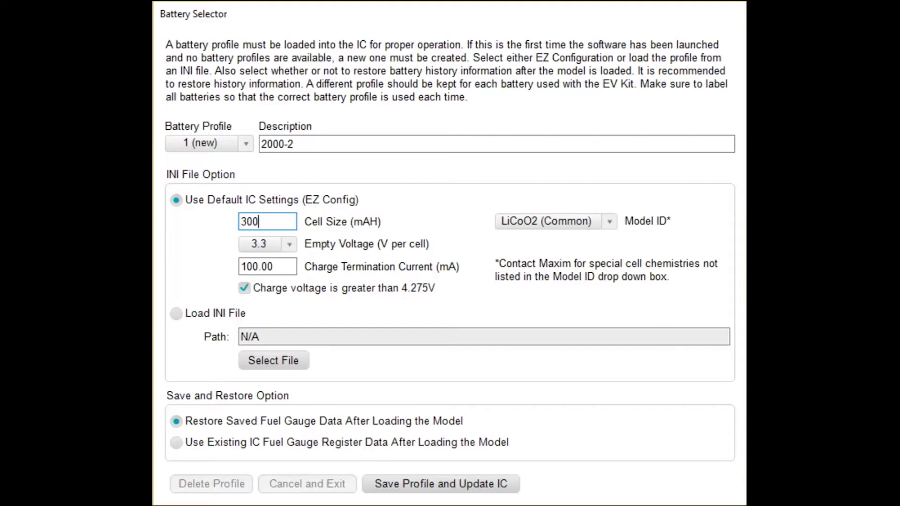
mouse_move(600, 223)
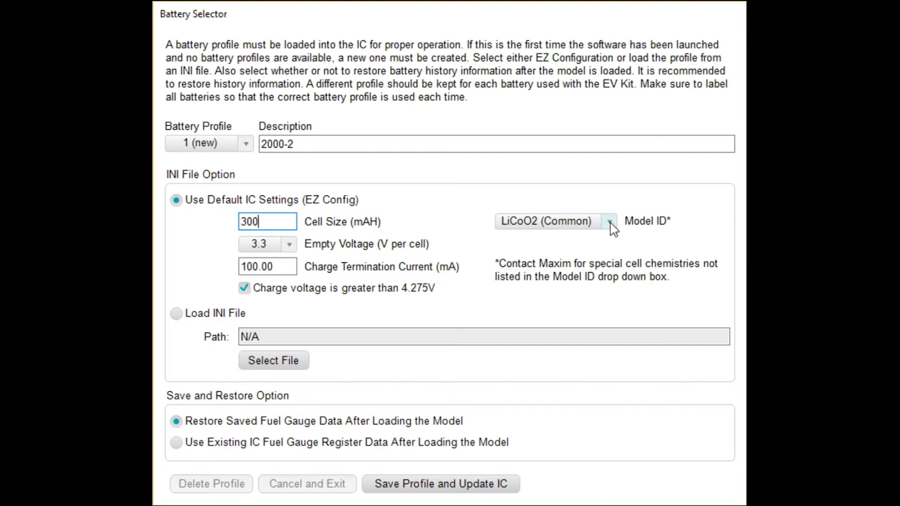
Pick LiCoO2 (Common) from the Model ID dropdown for profile 2000-2.
left_click(609, 220)
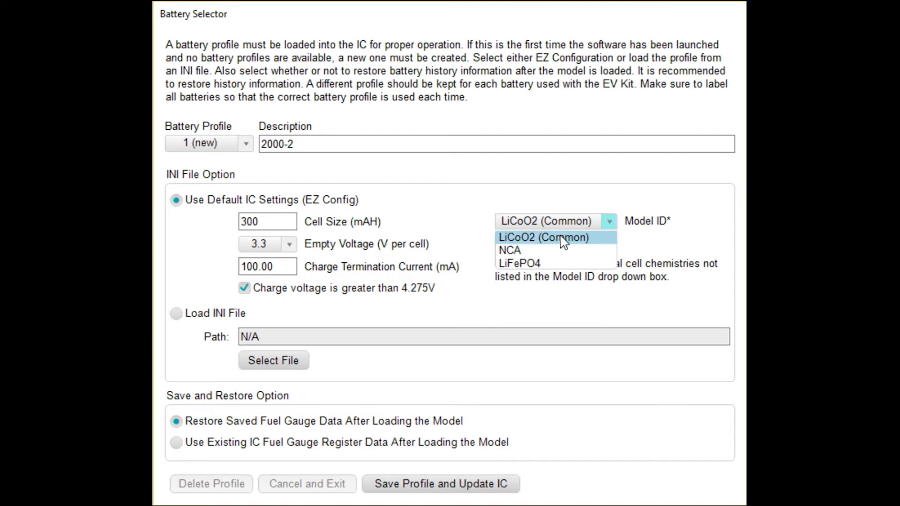
left_click(545, 237)
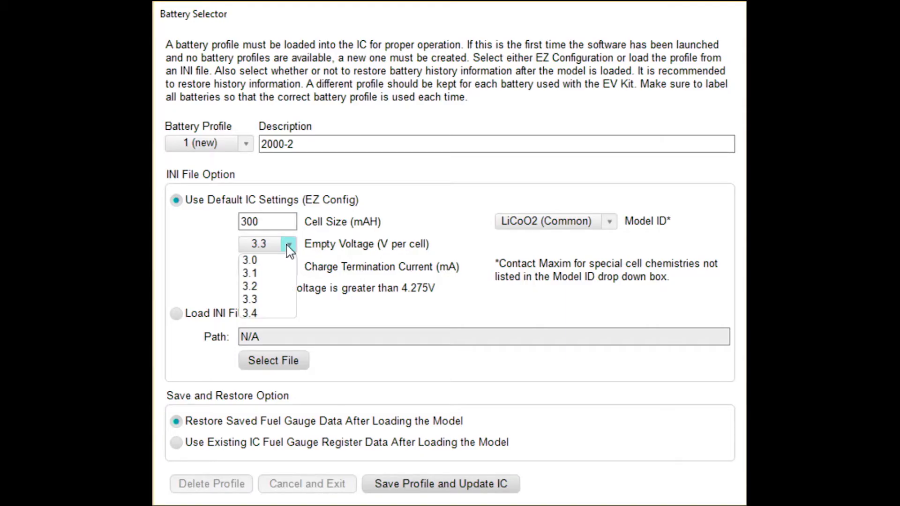
mouse_move(250, 312)
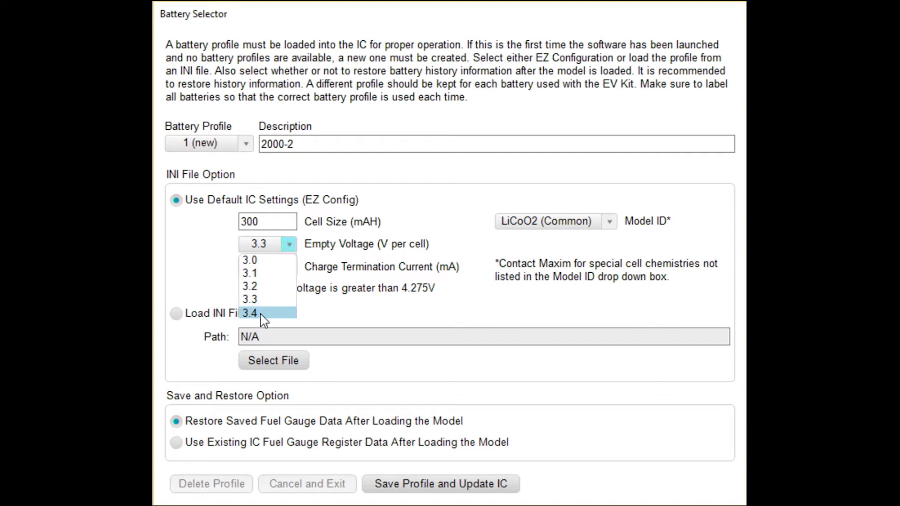
mouse_move(257, 260)
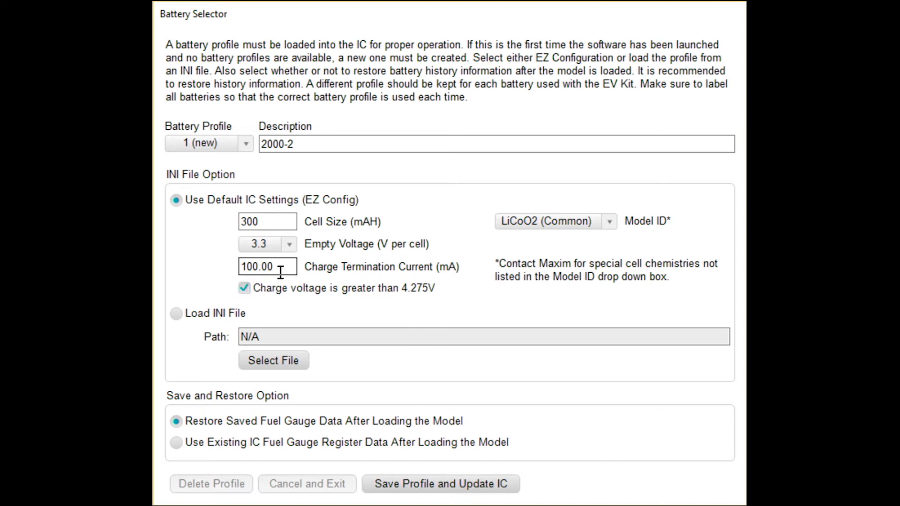
Replace the Charge Termination Current value with 30 mA and apply it.
triple_click(267, 267)
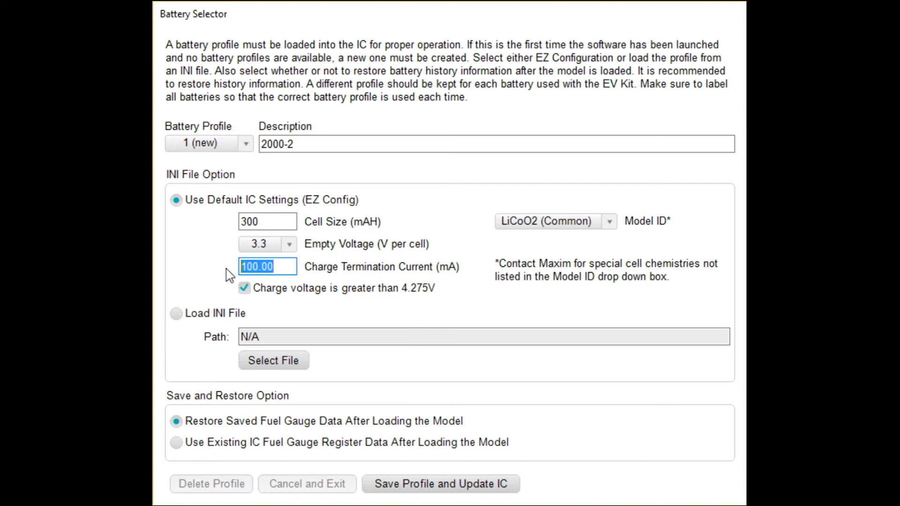
type("30")
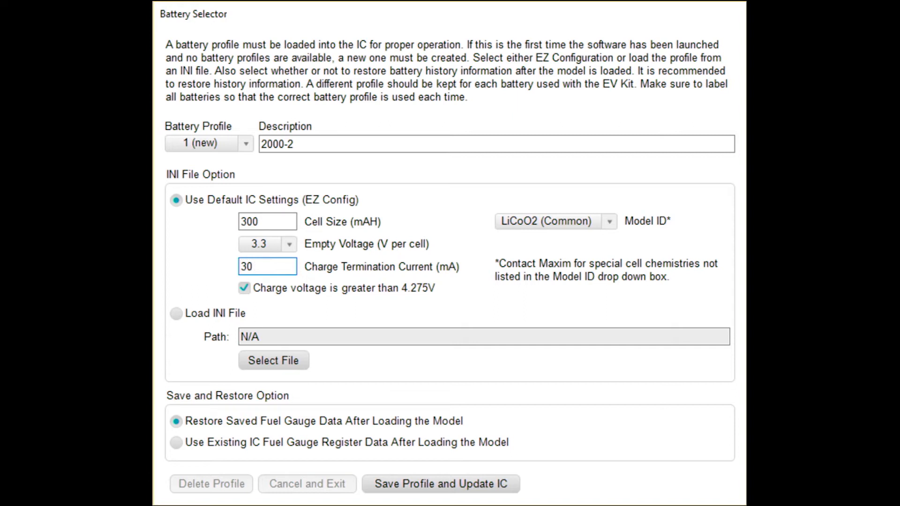
left_click(243, 288)
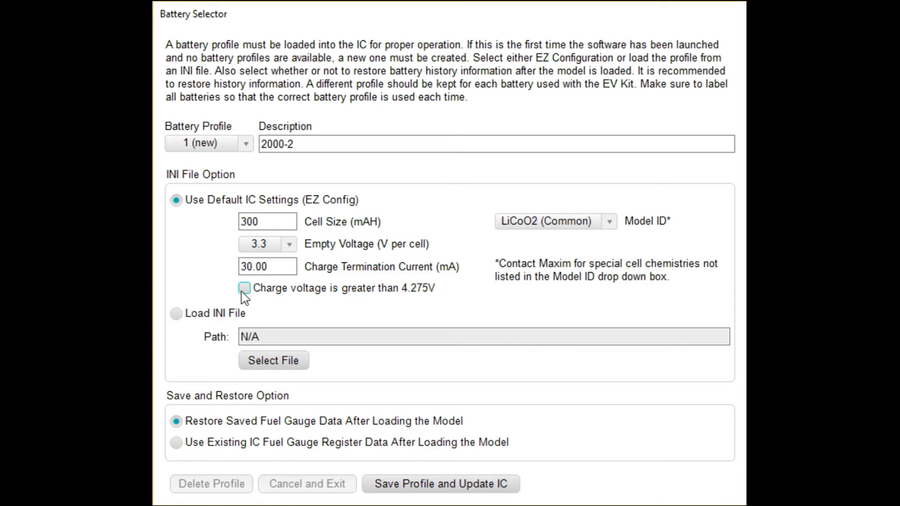
Uncheck the 'Charge voltage is greater than 4.275V' option.
left_click(245, 287)
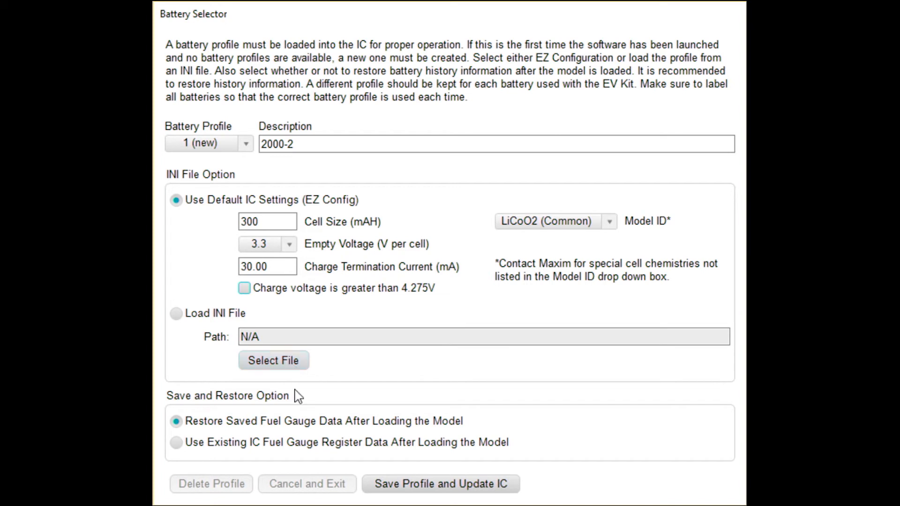
mouse_move(440, 484)
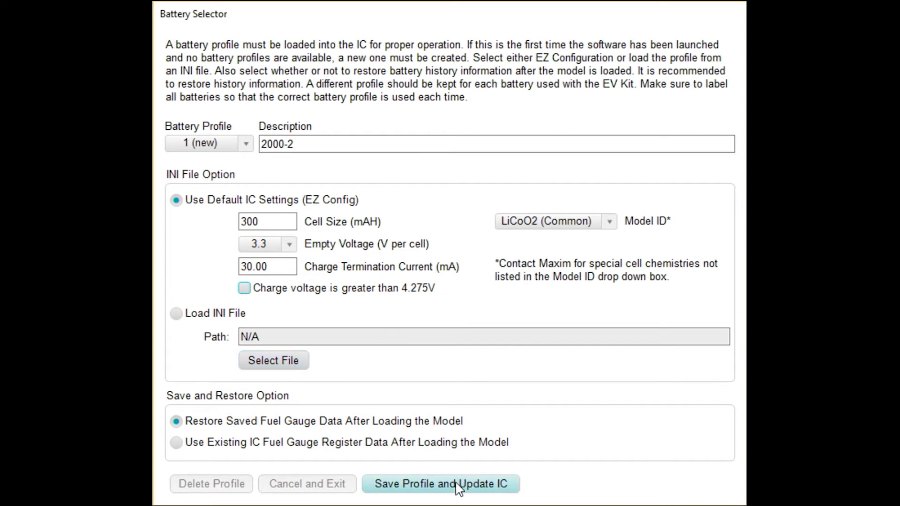
Save profile 2000-2 to the IC, glance at Graphs, and return to live readings.
left_click(440, 484)
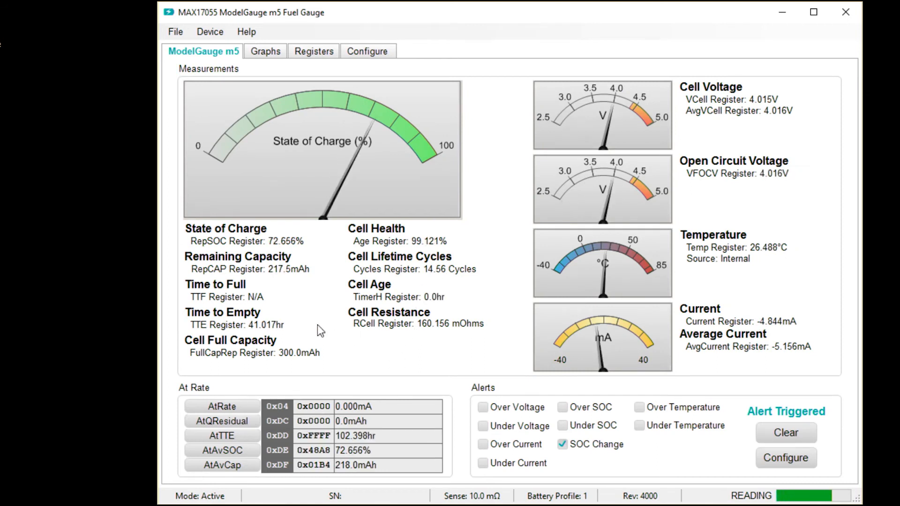
mouse_move(281, 250)
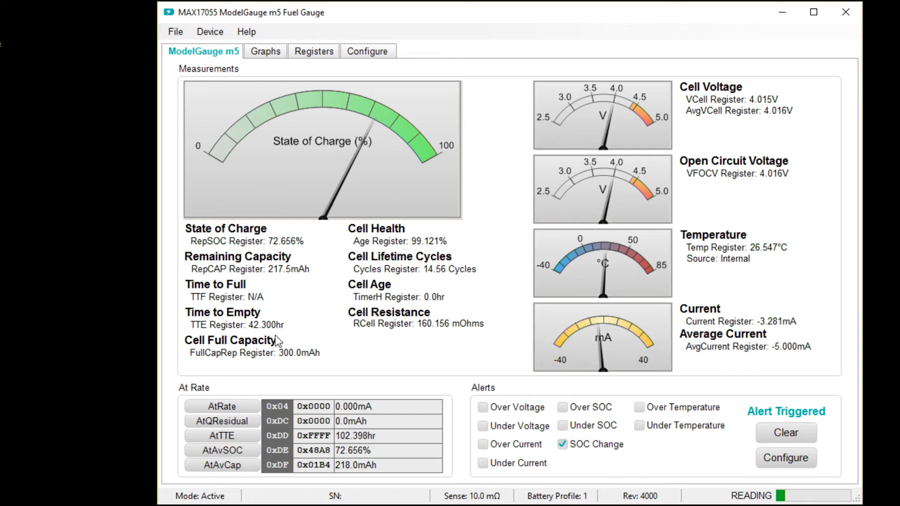
mouse_move(491, 237)
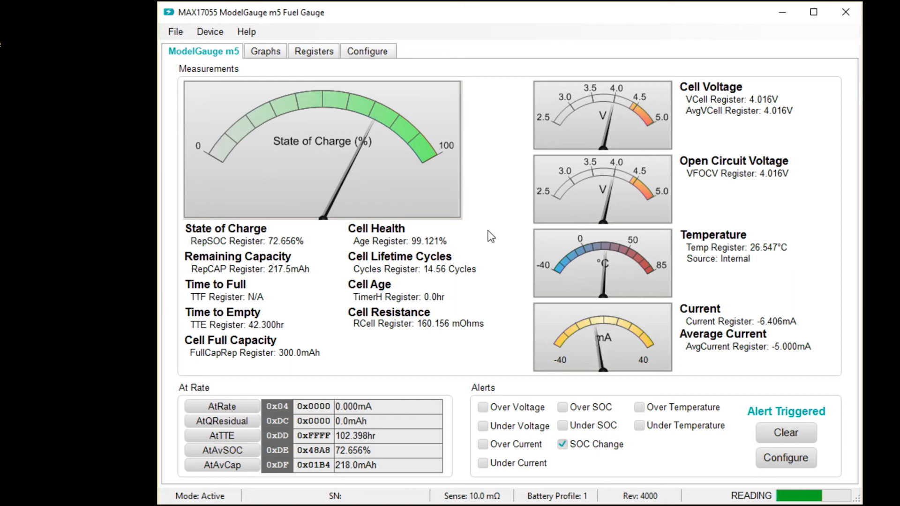
left_click(266, 51)
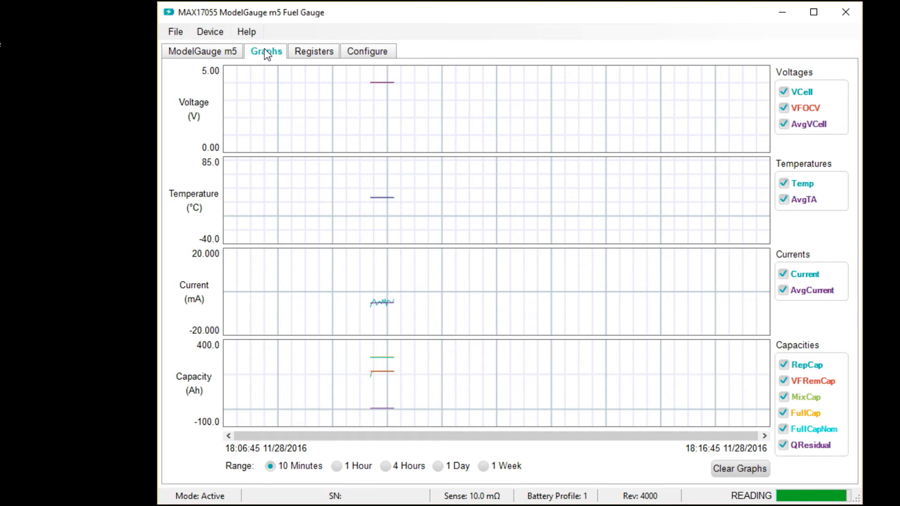
left_click(203, 51)
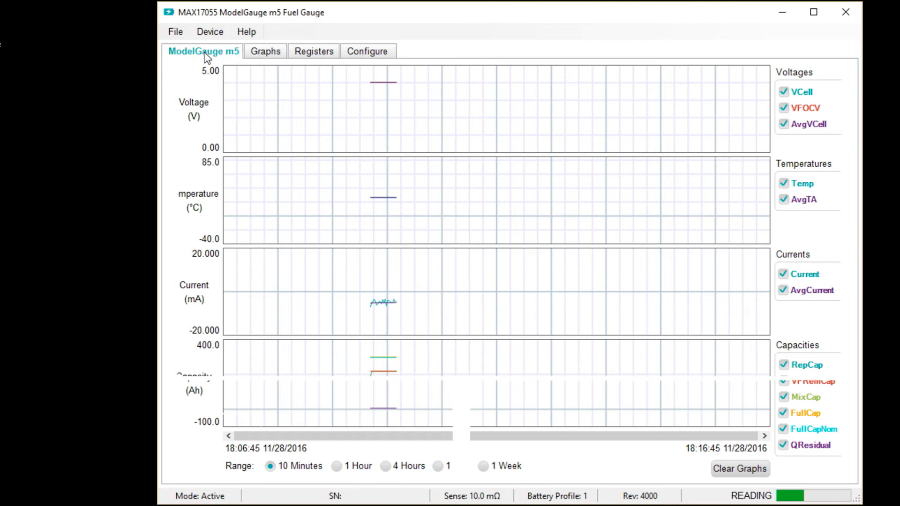
left_click(203, 51)
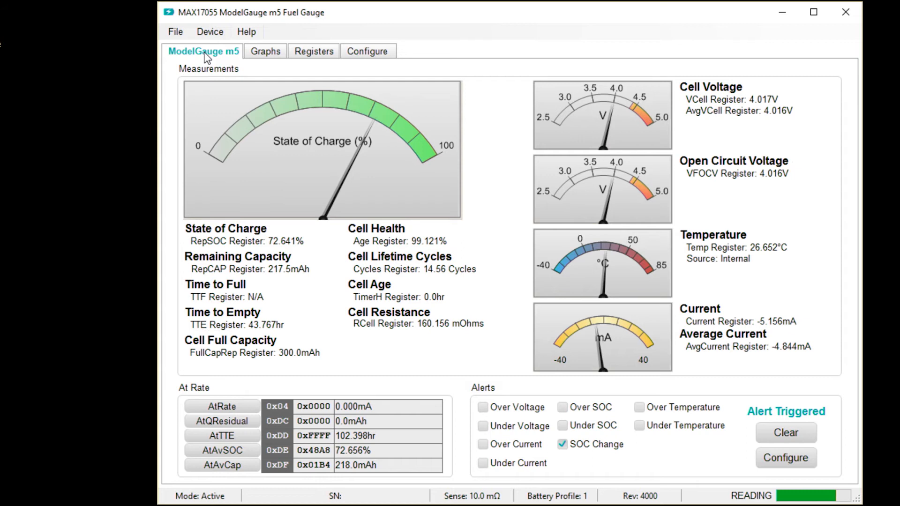